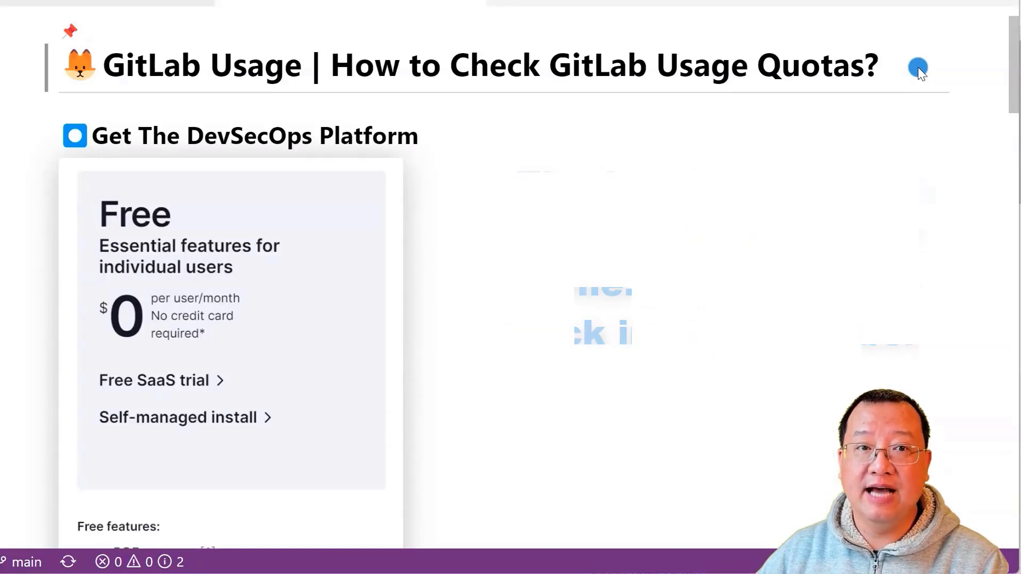
Step: Scroll through the profile overview, then reach Preferences from the avatar account menu
{"action": "scroll", "scroll_direction": "down", "scroll_amount": 3}
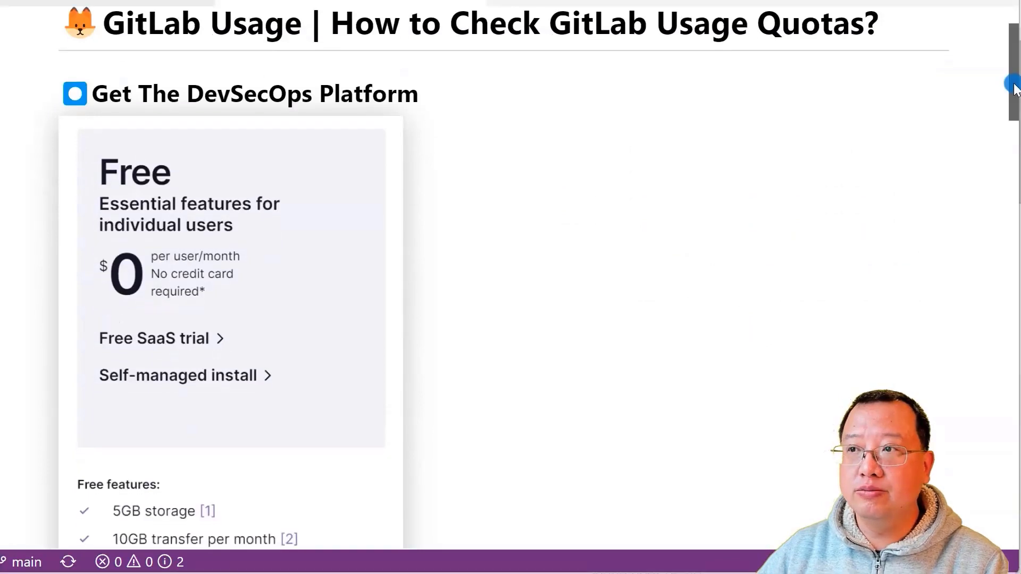
{"action": "scroll", "scroll_direction": "down", "scroll_amount": 3}
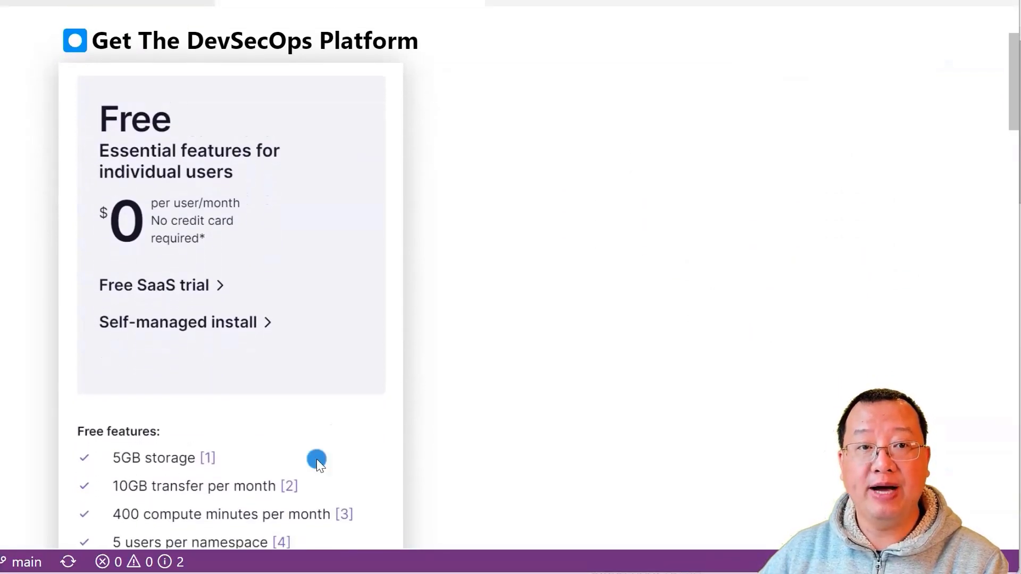
{"action": "mouse_move", "coordinate": [343, 484]}
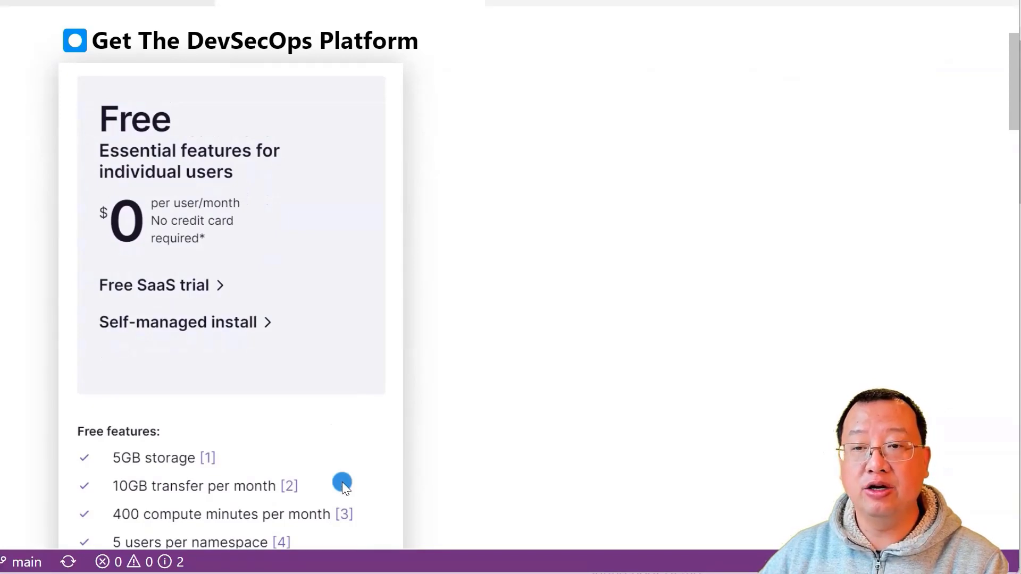
{"action": "mouse_move", "coordinate": [381, 509]}
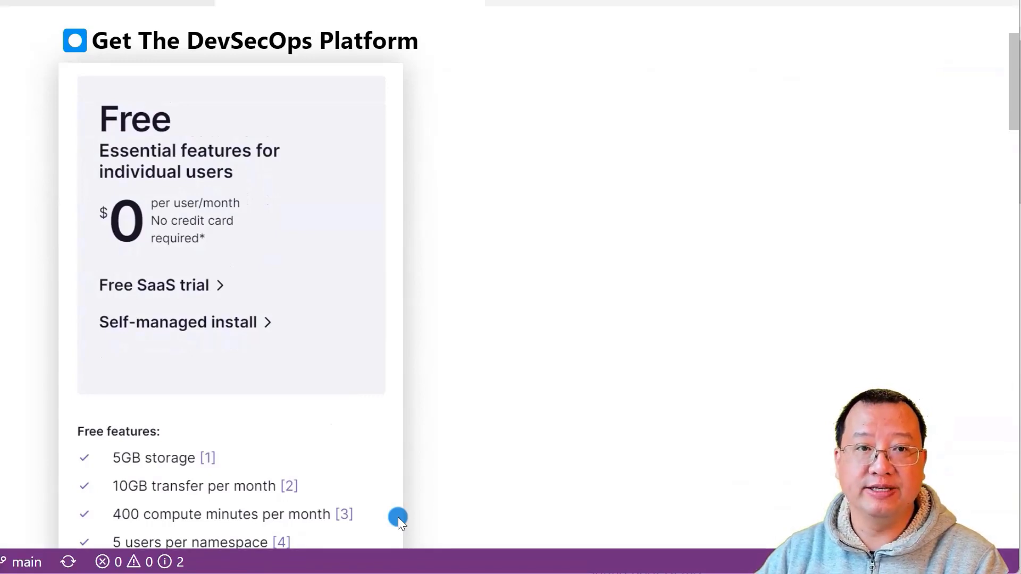
{"action": "scroll", "scroll_direction": "down", "scroll_amount": 3}
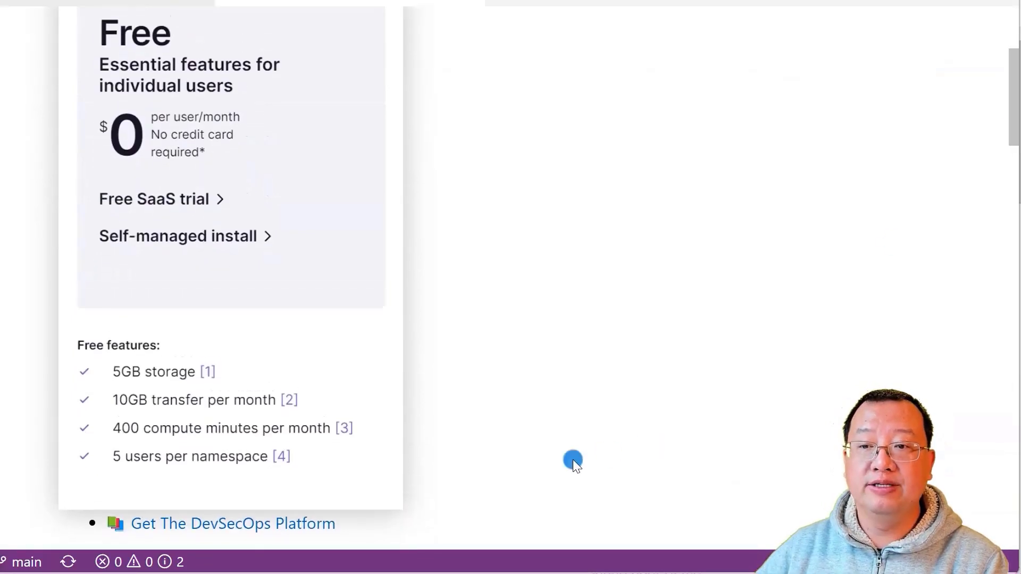
{"action": "mouse_move", "coordinate": [427, 533]}
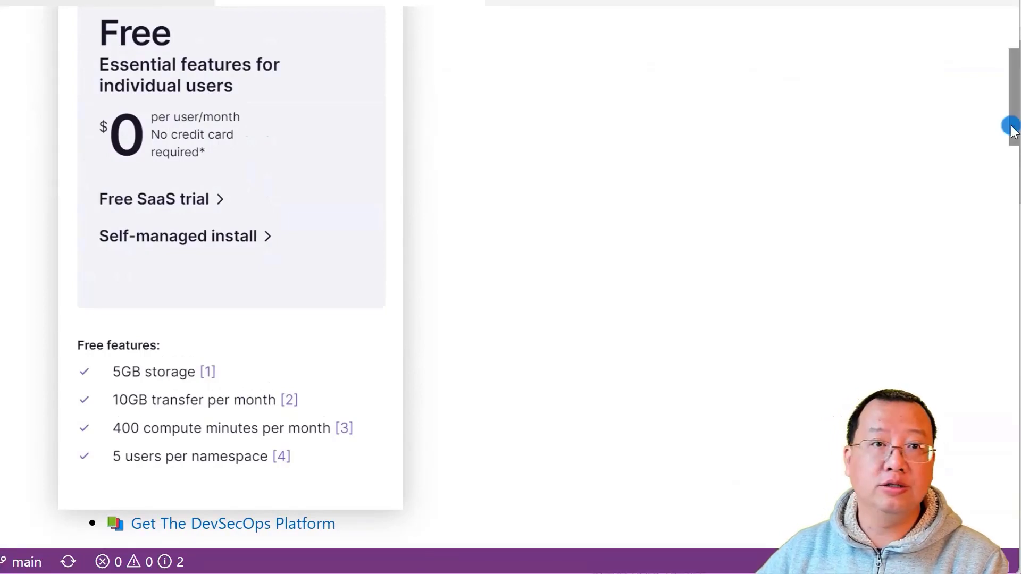
{"action": "scroll", "scroll_direction": "down", "scroll_amount": 3}
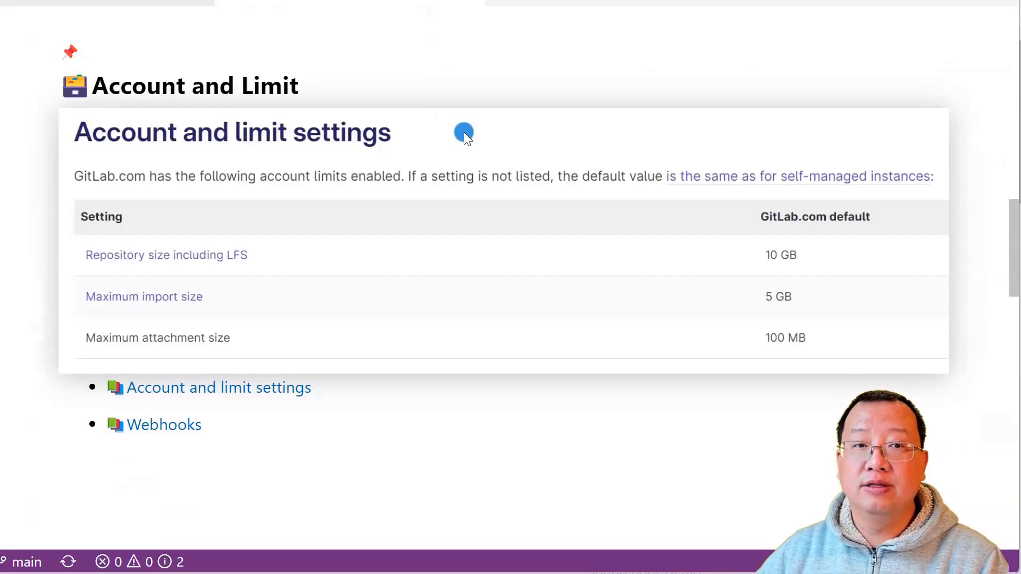
{"action": "mouse_move", "coordinate": [855, 269]}
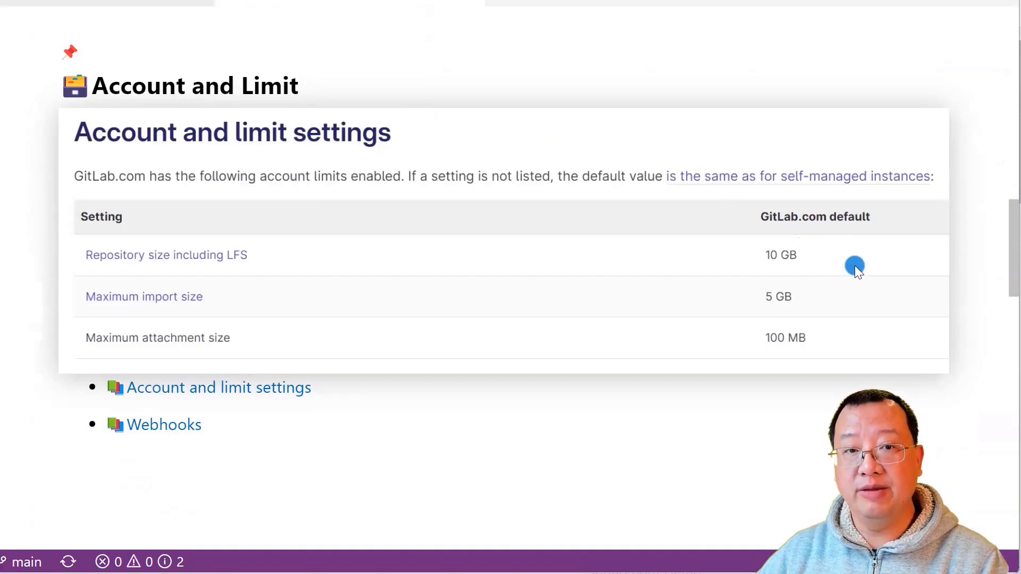
{"action": "mouse_move", "coordinate": [884, 304]}
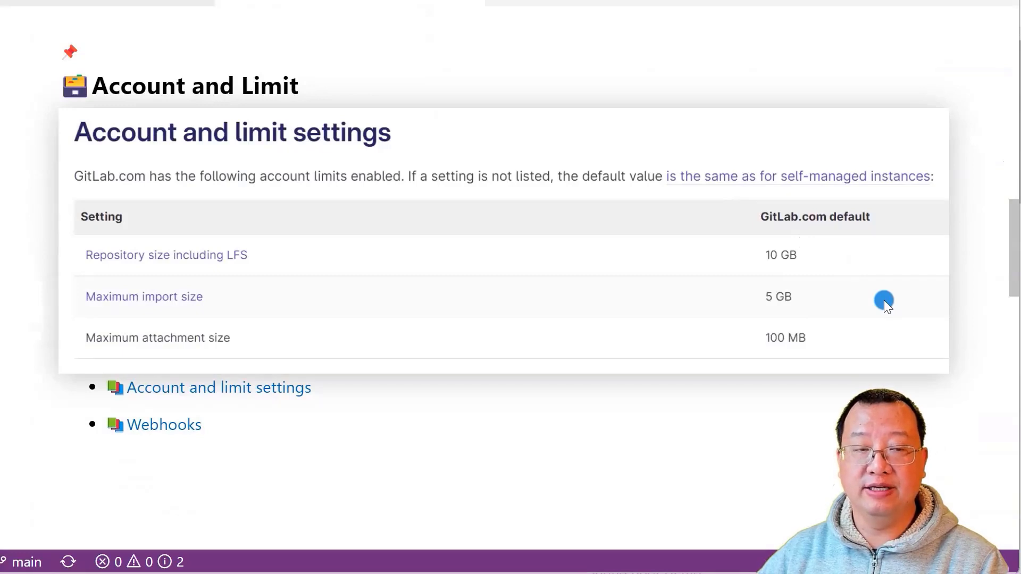
{"action": "mouse_move", "coordinate": [880, 335]}
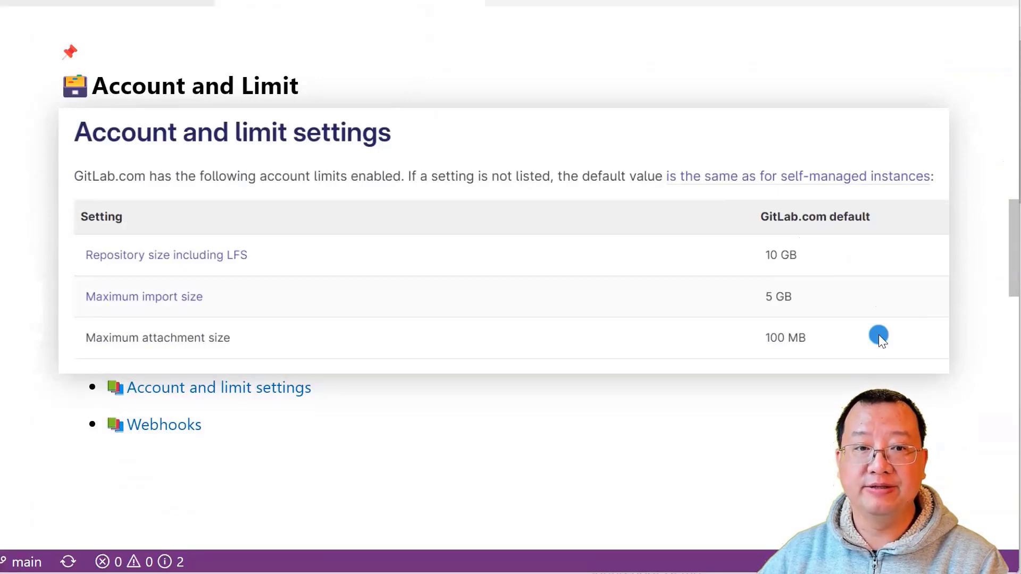
{"action": "mouse_move", "coordinate": [364, 430]}
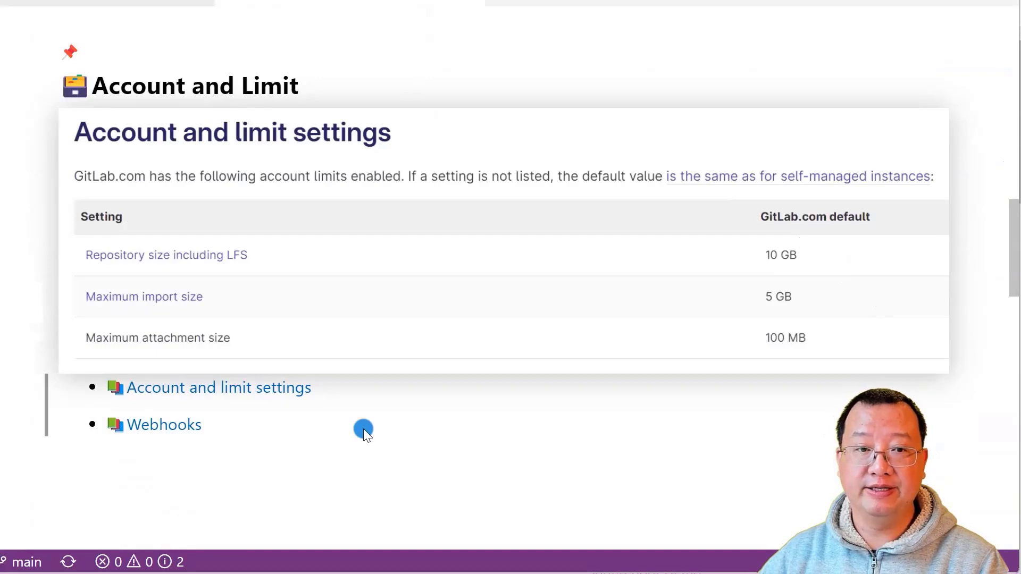
{"action": "mouse_move", "coordinate": [269, 429]}
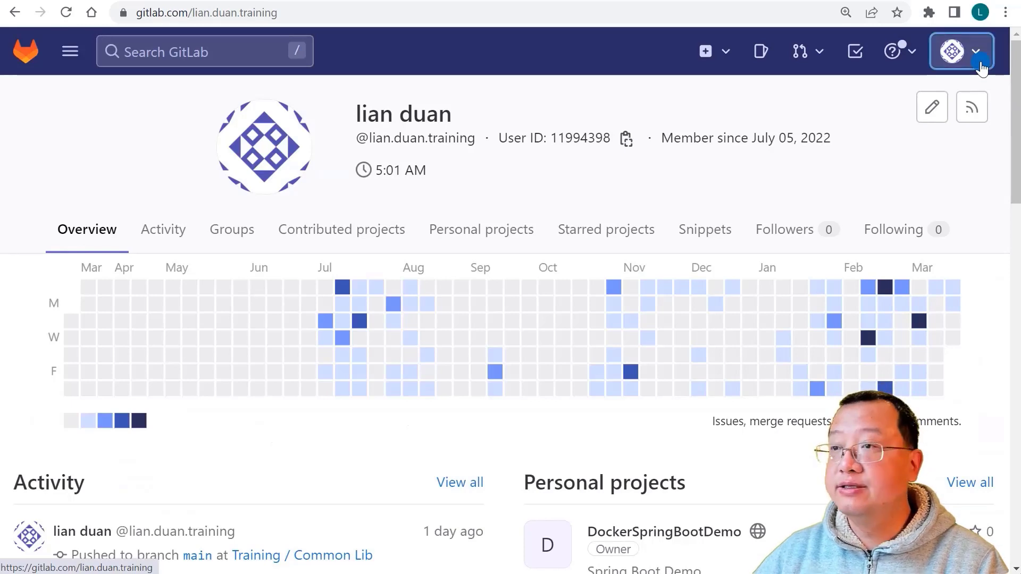
{"action": "left_click", "coordinate": [976, 51]}
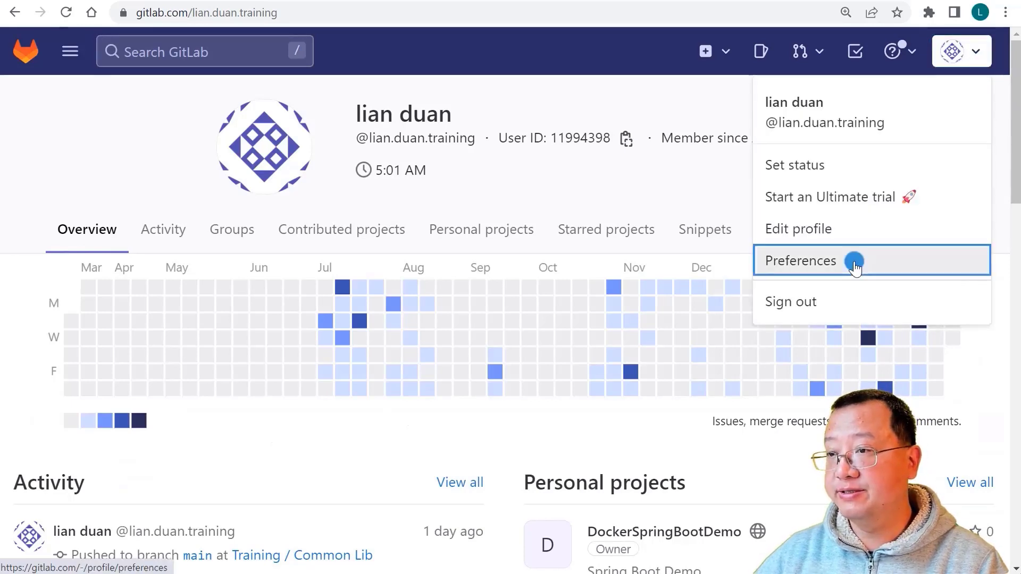
{"action": "left_click", "coordinate": [800, 261]}
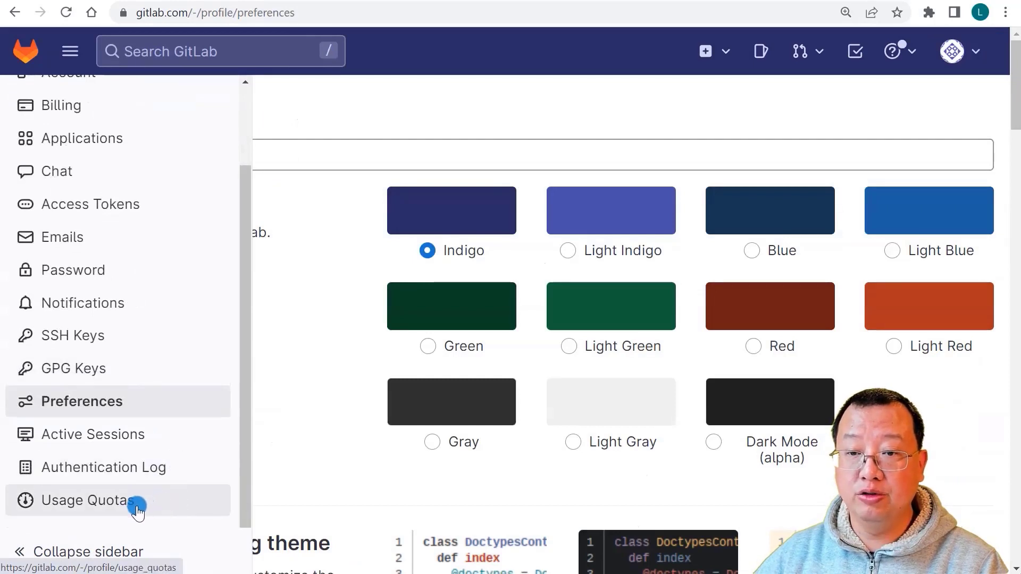
Step: Show Usage Quotas pipelines: 25 of 400 CI/CD minutes used, with monthly and per-project charts
{"action": "left_click", "coordinate": [86, 501]}
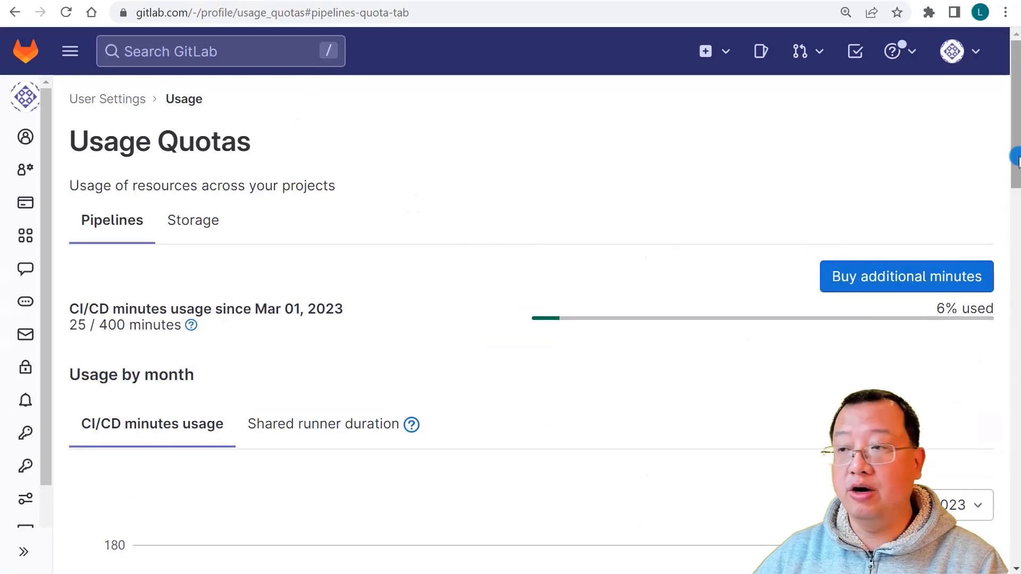
{"action": "scroll", "scroll_direction": "down", "scroll_amount": 3}
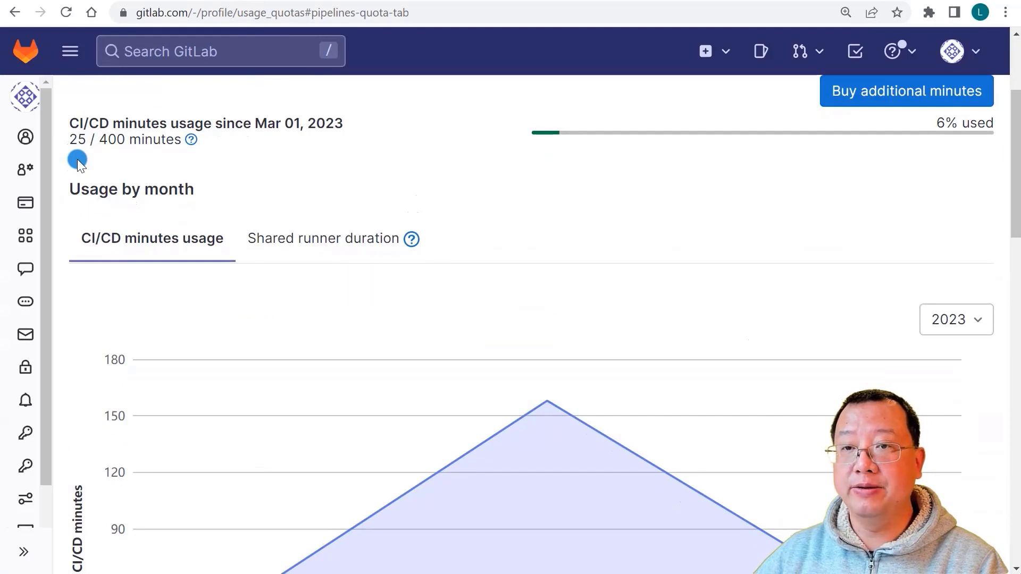
{"action": "mouse_move", "coordinate": [70, 147]}
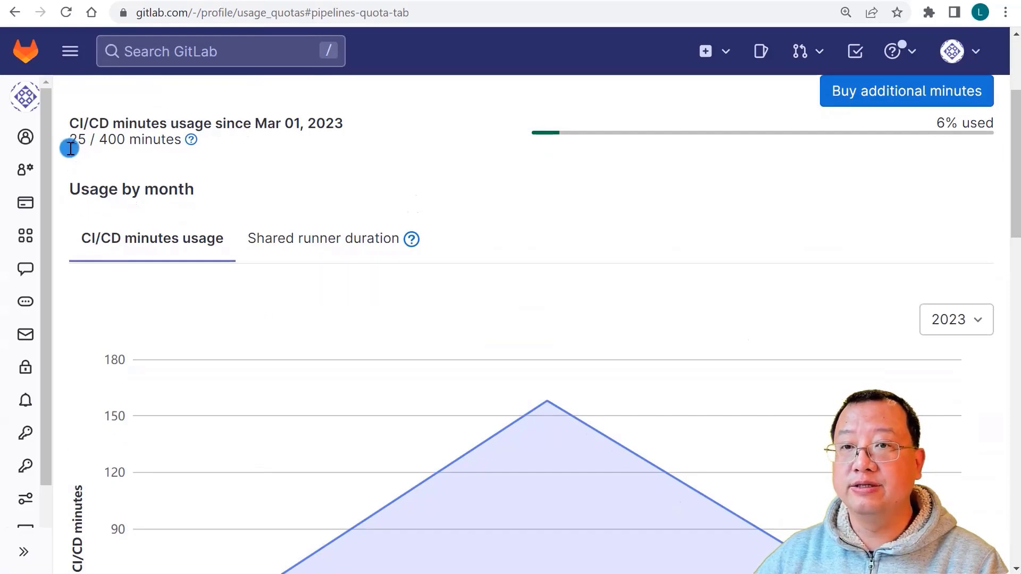
{"action": "mouse_move", "coordinate": [266, 144]}
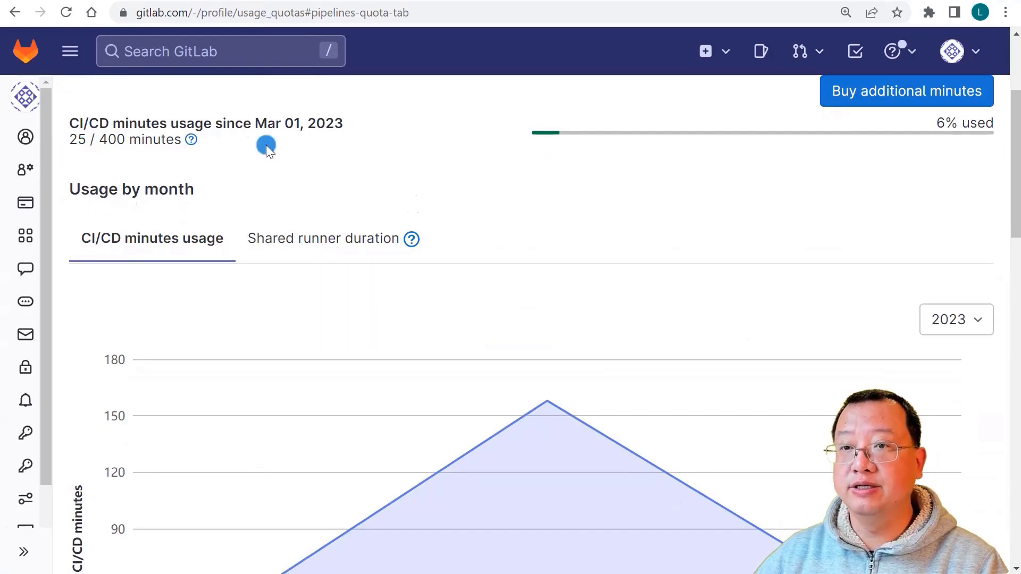
{"action": "scroll", "scroll_direction": "down", "scroll_amount": 3}
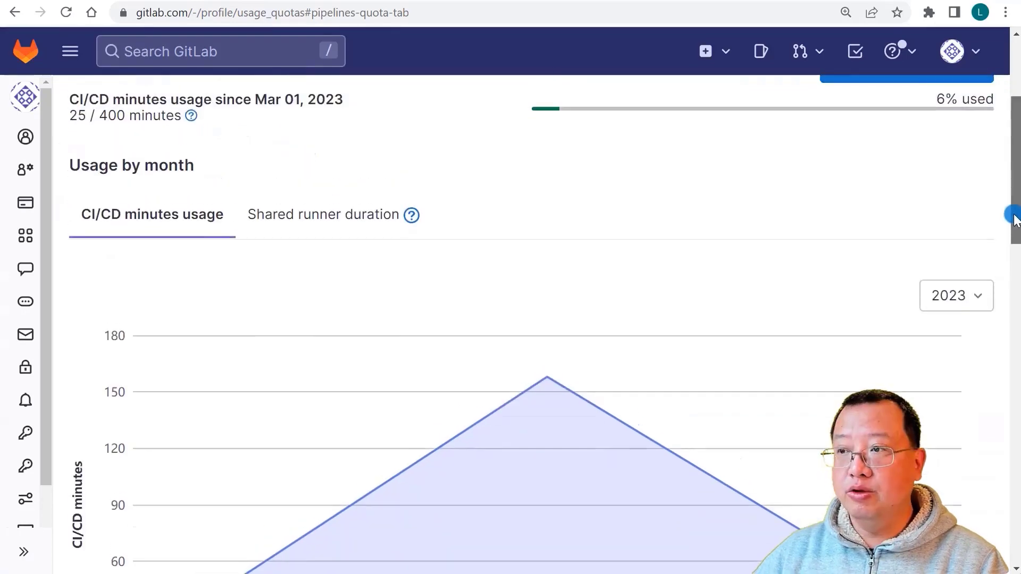
{"action": "scroll", "scroll_direction": "down", "scroll_amount": 3}
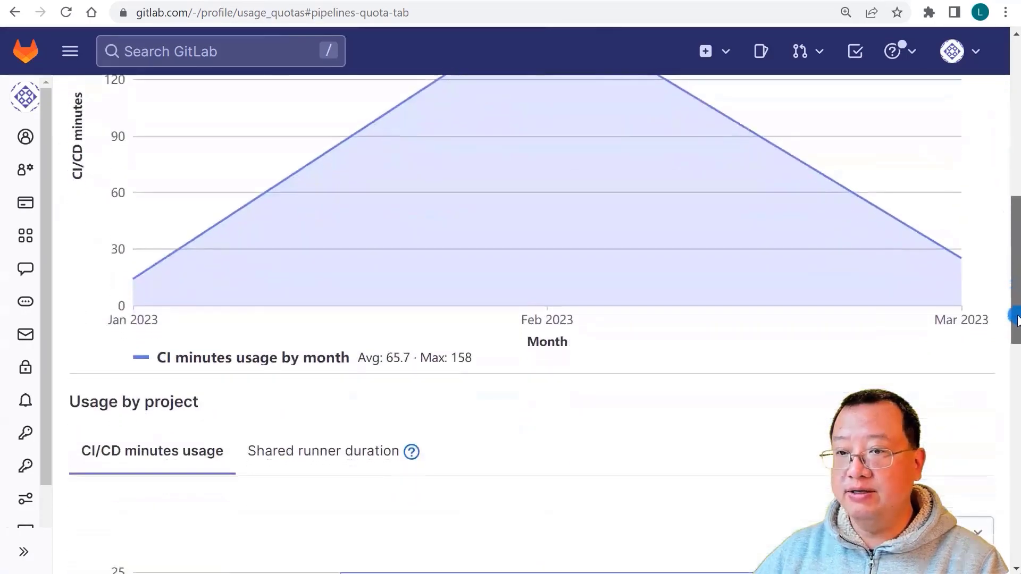
{"action": "scroll", "scroll_direction": "down", "scroll_amount": 3}
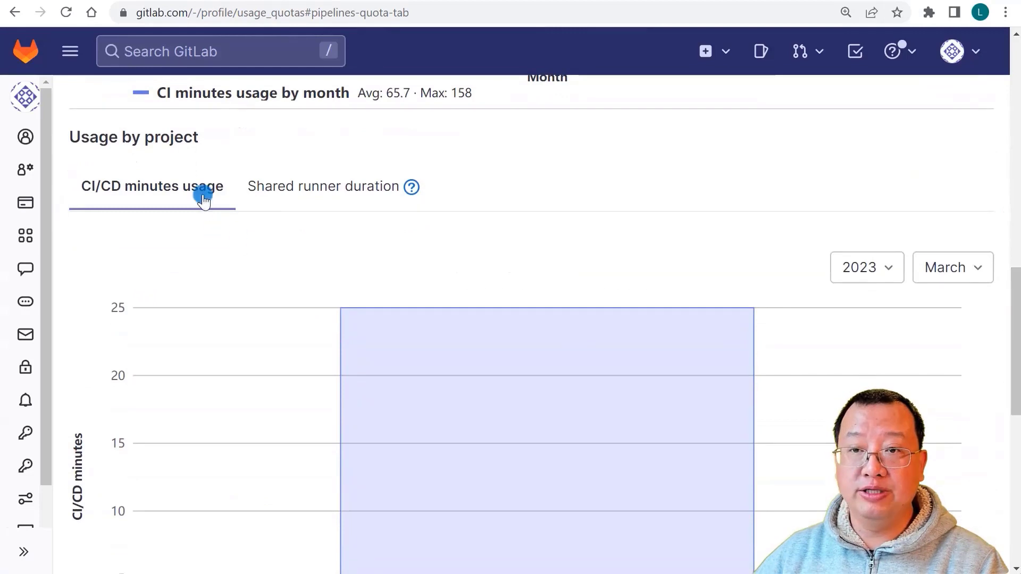
{"action": "scroll", "scroll_direction": "down", "scroll_amount": 3}
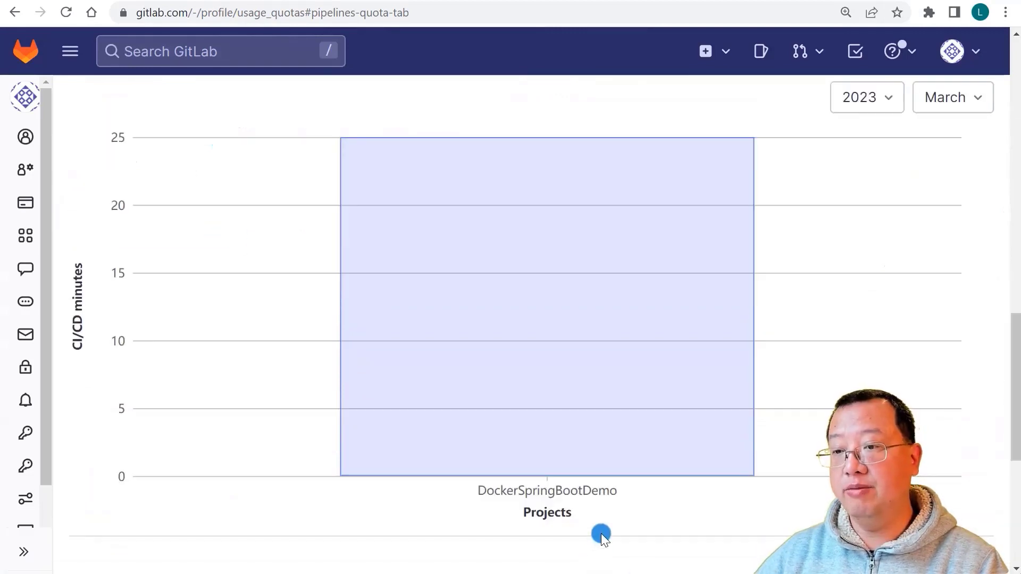
{"action": "mouse_move", "coordinate": [547, 517]}
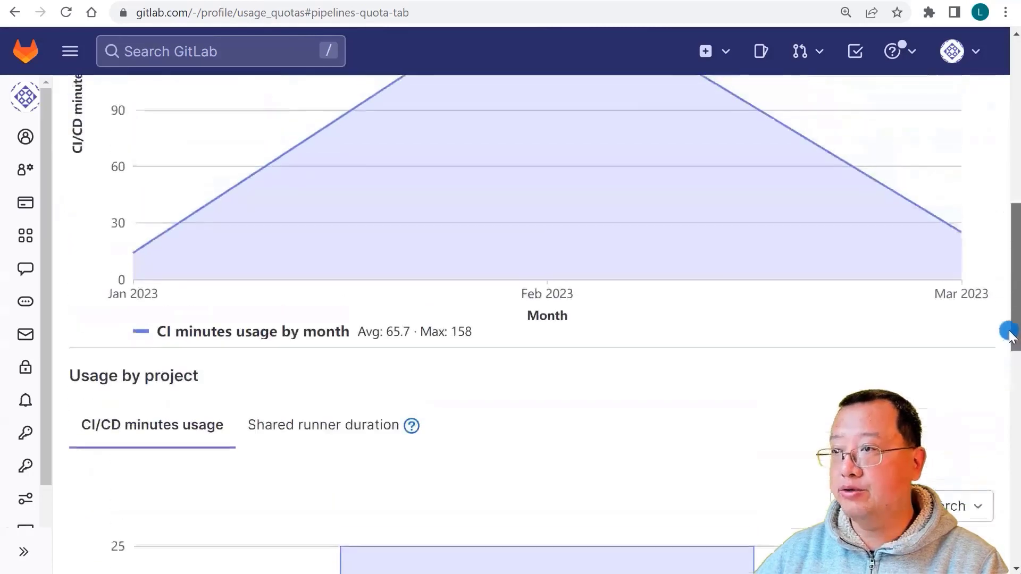
{"action": "scroll", "scroll_direction": "up", "scroll_amount": 3}
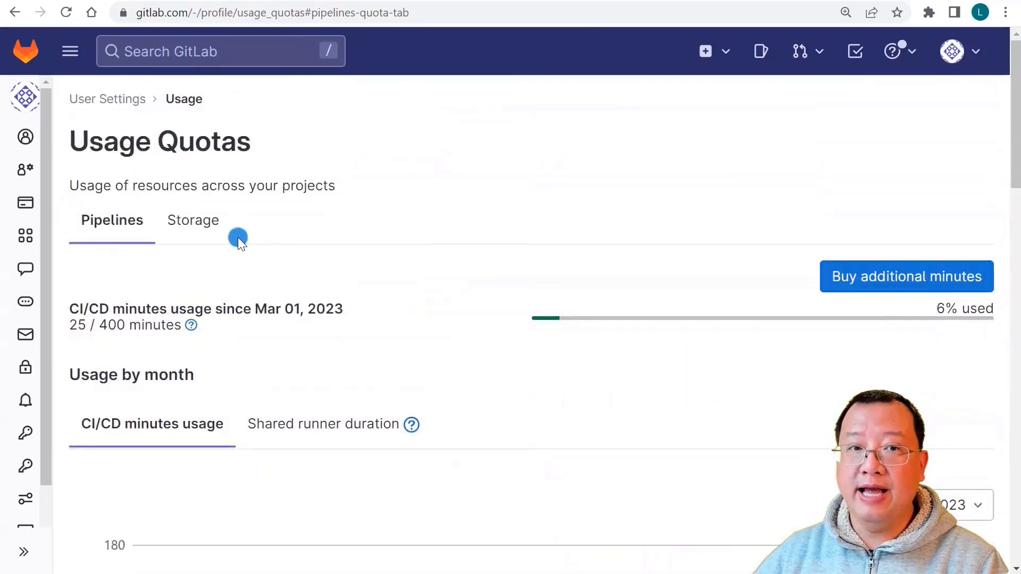
{"action": "mouse_move", "coordinate": [193, 220]}
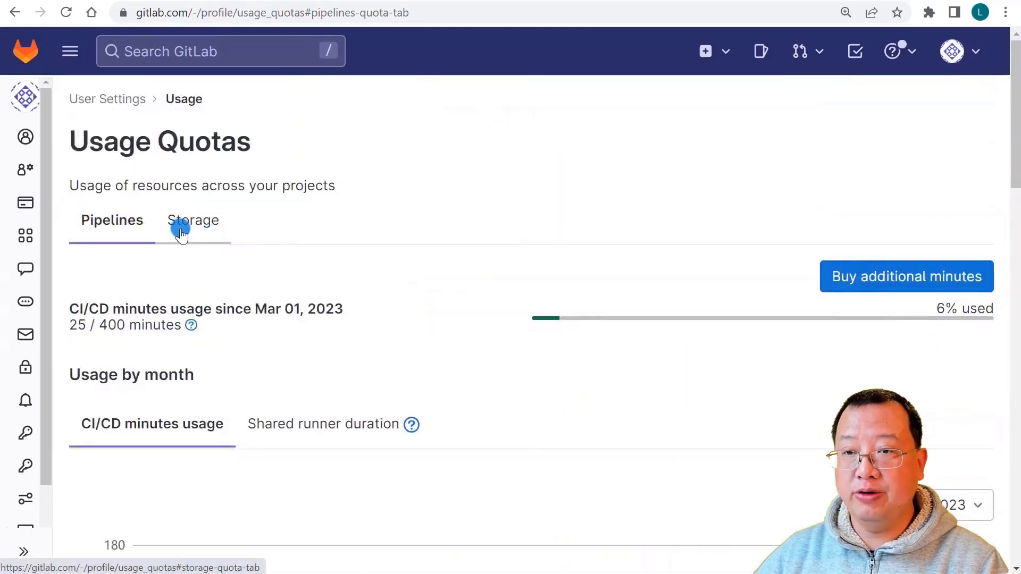
Step: Show the Storage view: 1.0 GiB namespace storage used, 0 GiB purchased, per-project breakdown
{"action": "left_click", "coordinate": [192, 220]}
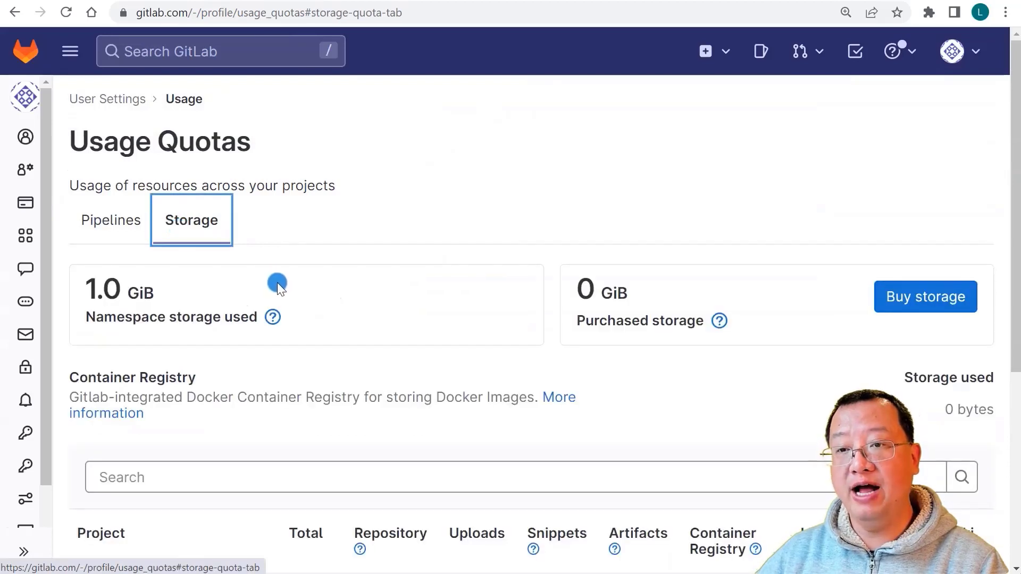
{"action": "mouse_move", "coordinate": [280, 290]}
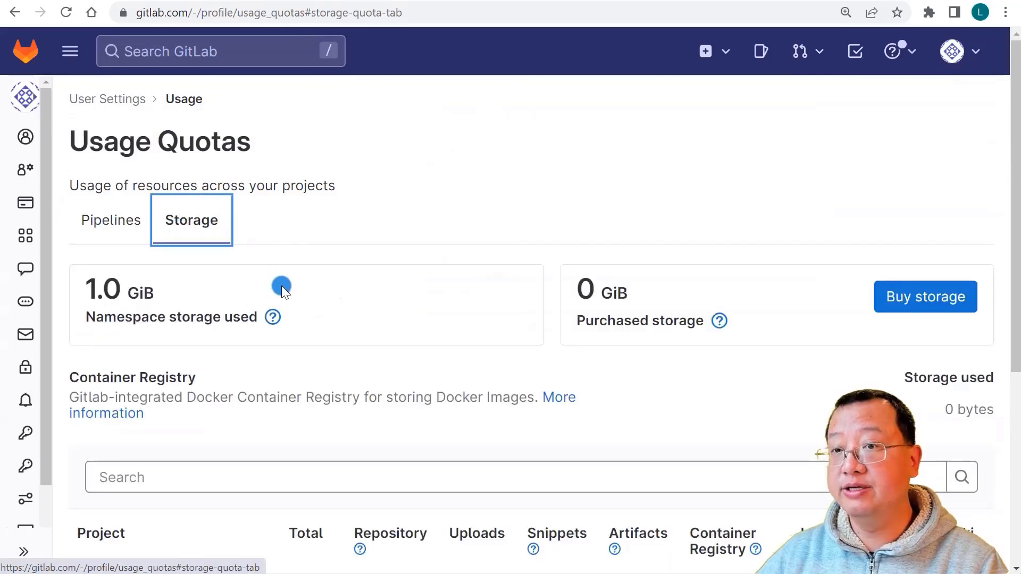
{"action": "mouse_move", "coordinate": [875, 328]}
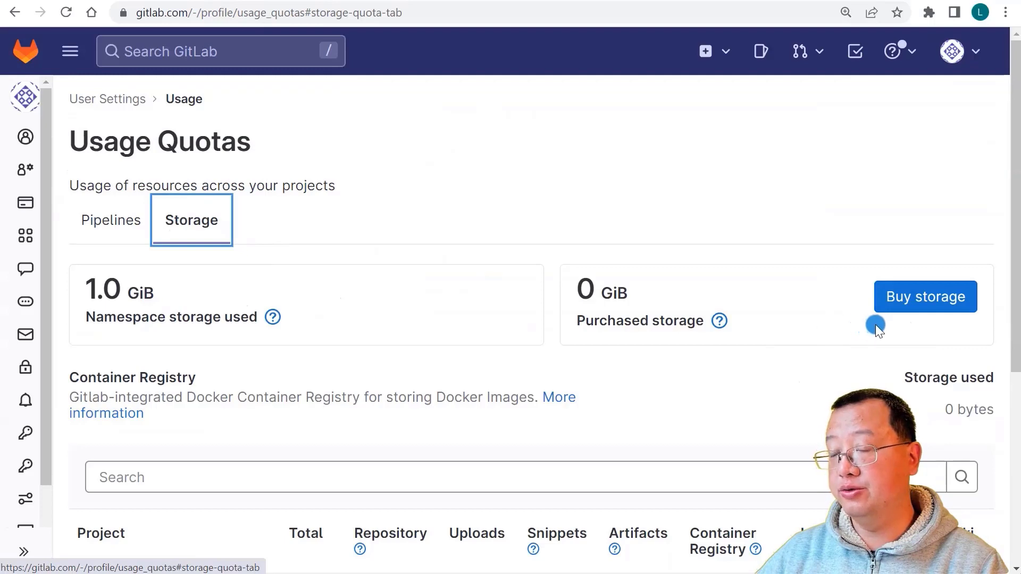
{"action": "mouse_move", "coordinate": [877, 333]}
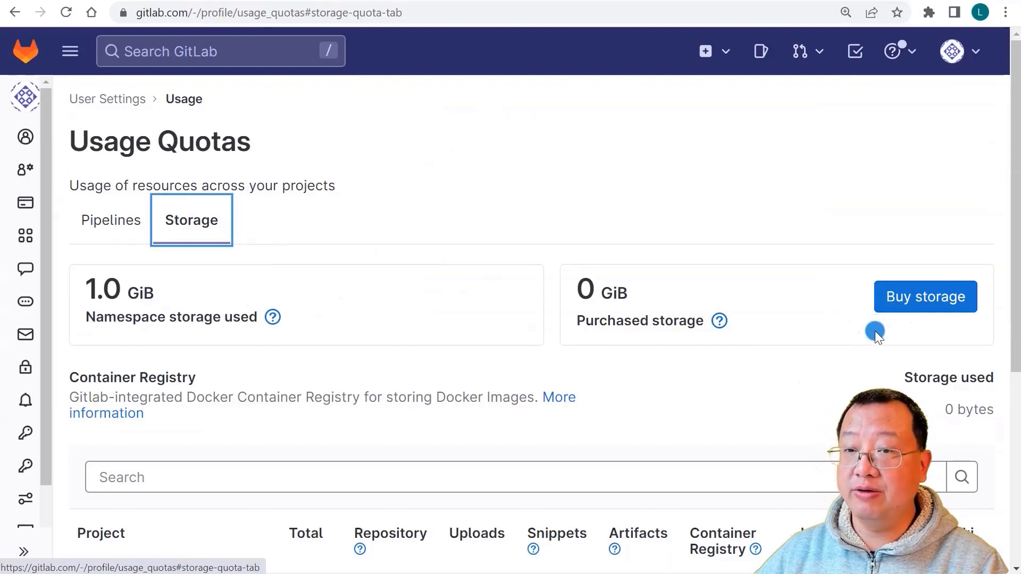
{"action": "mouse_move", "coordinate": [910, 332]}
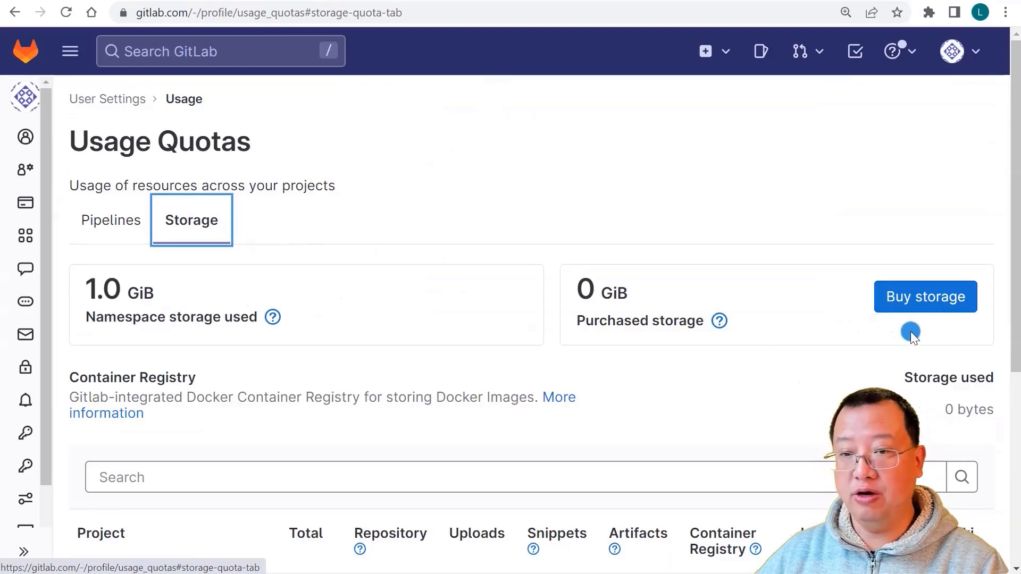
{"action": "scroll", "scroll_direction": "down", "scroll_amount": 3}
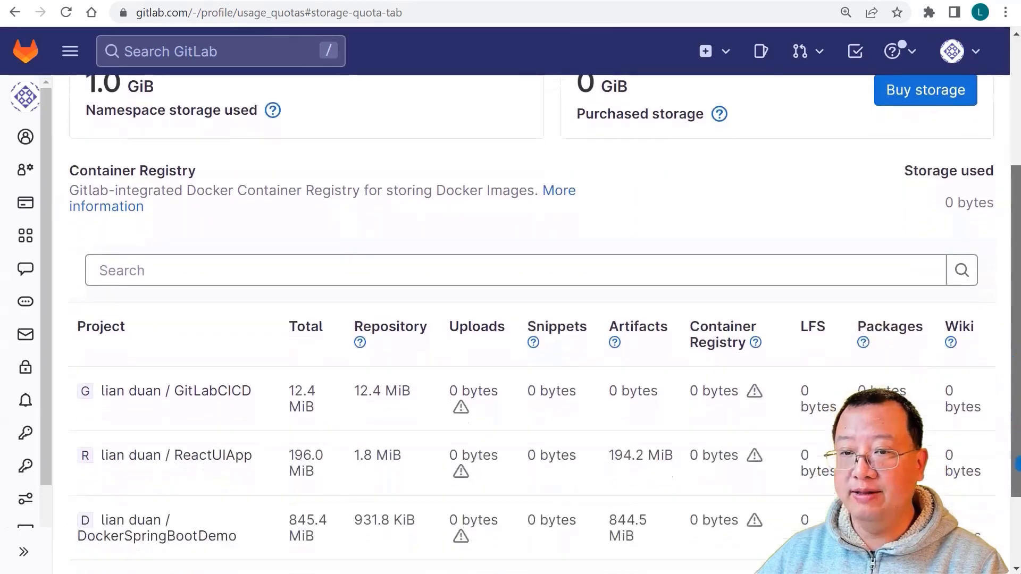